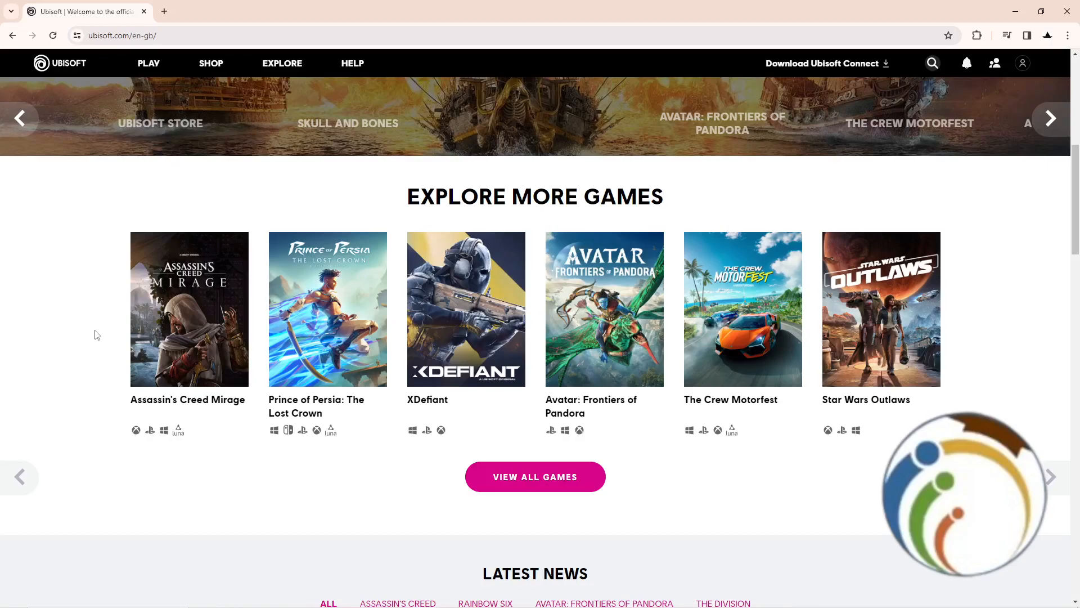
Step: Open the Ubisoft Account Management dashboard from the account menu
click(1050, 118)
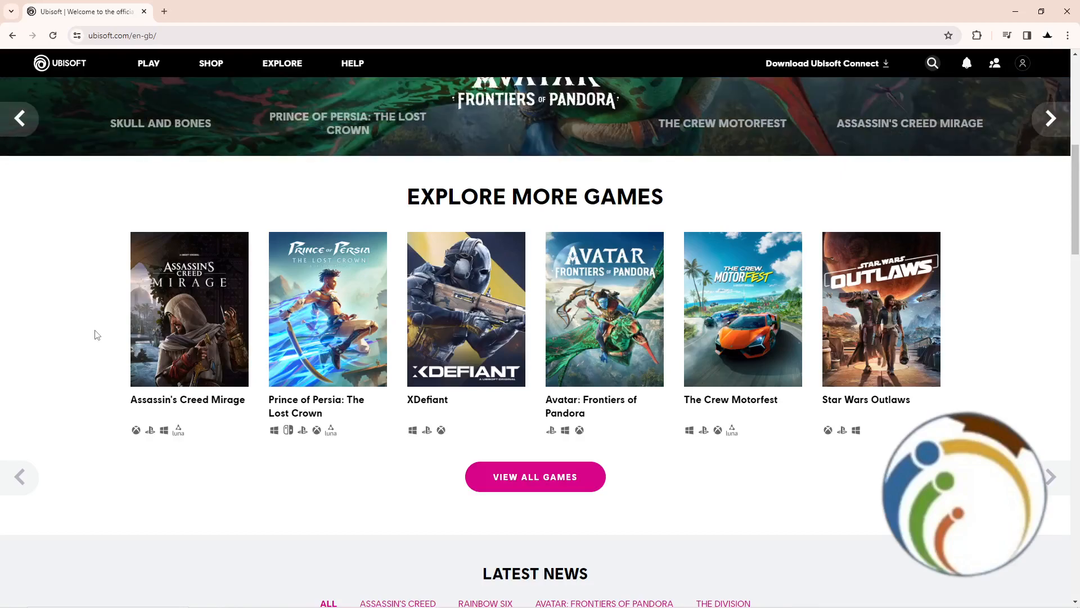
scroll(up, 3)
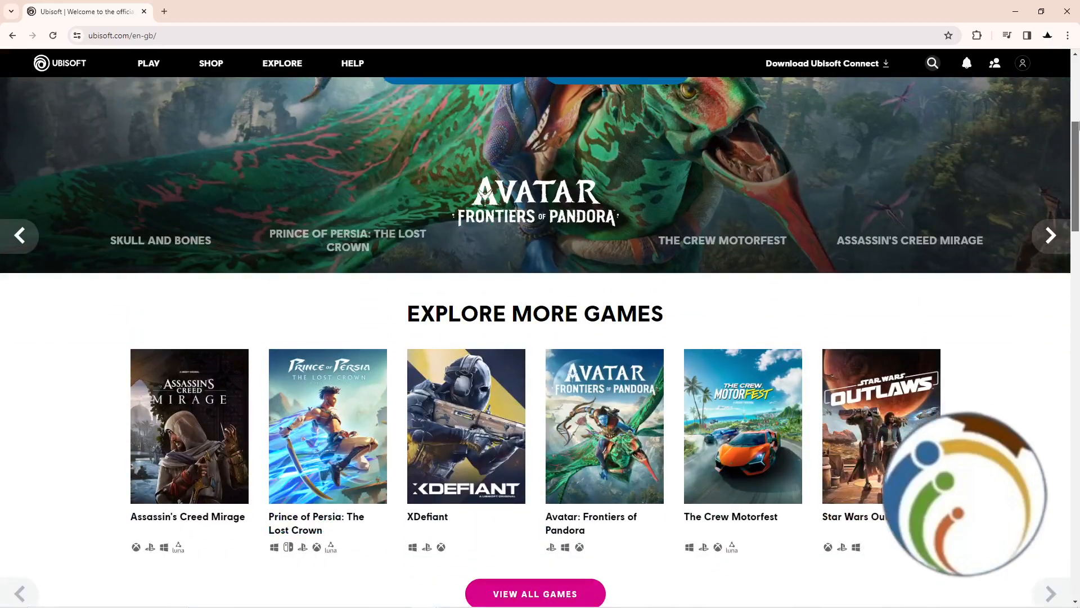
scroll(down, 3)
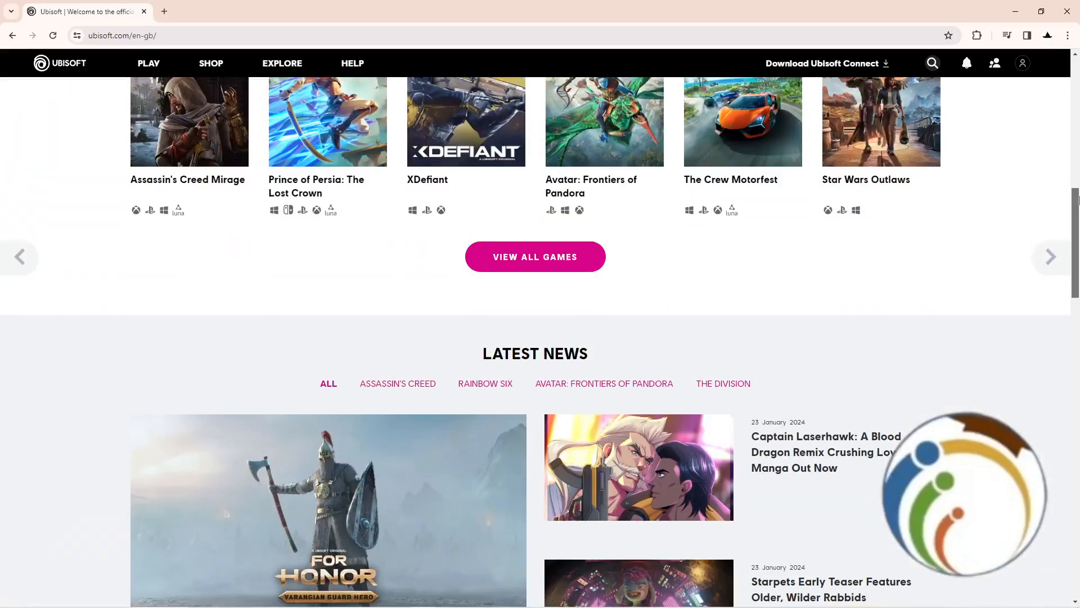
scroll(up, 3)
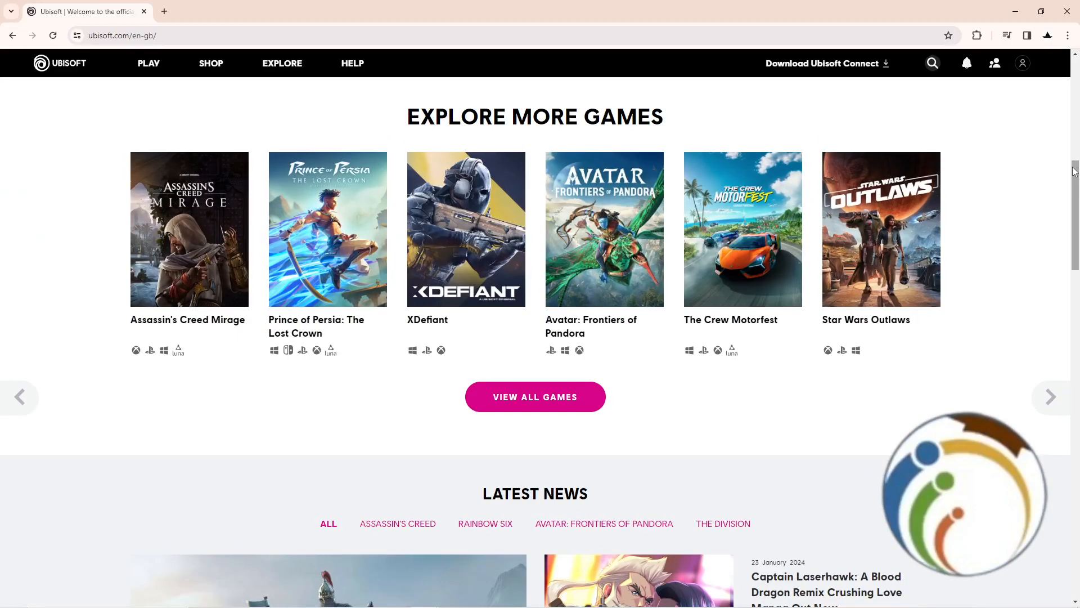
click(1022, 62)
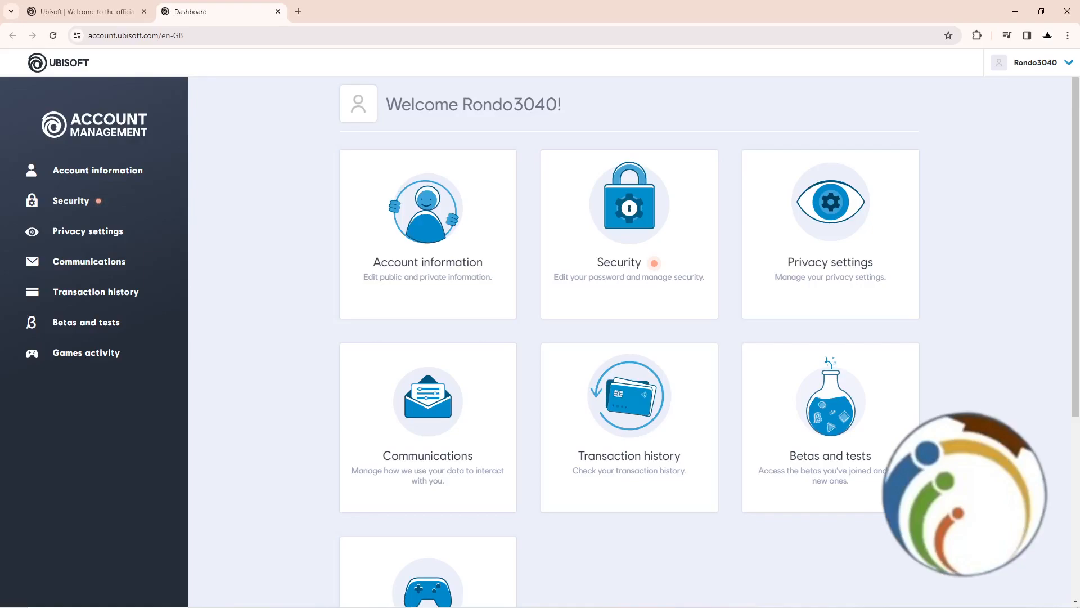
mouse_move(426, 521)
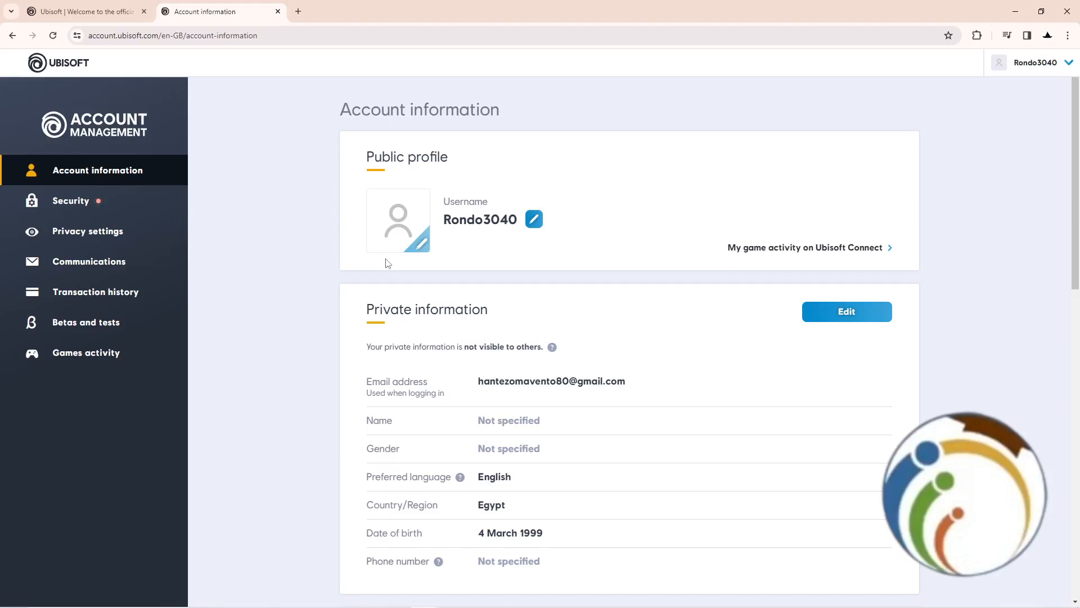
Step: Make the Private information section editable on the Account information page
click(846, 311)
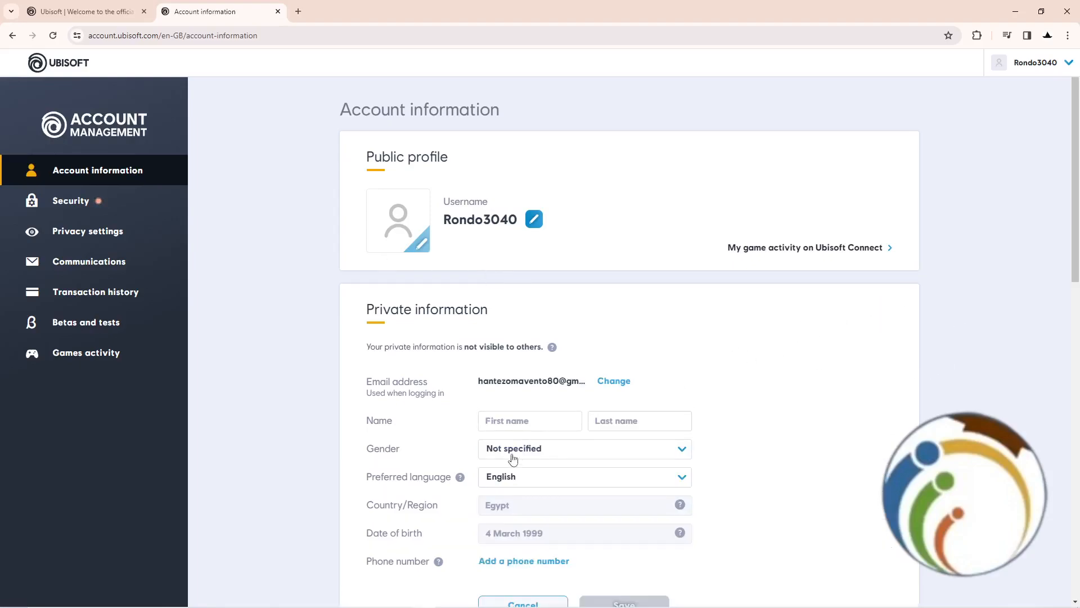
mouse_move(680, 504)
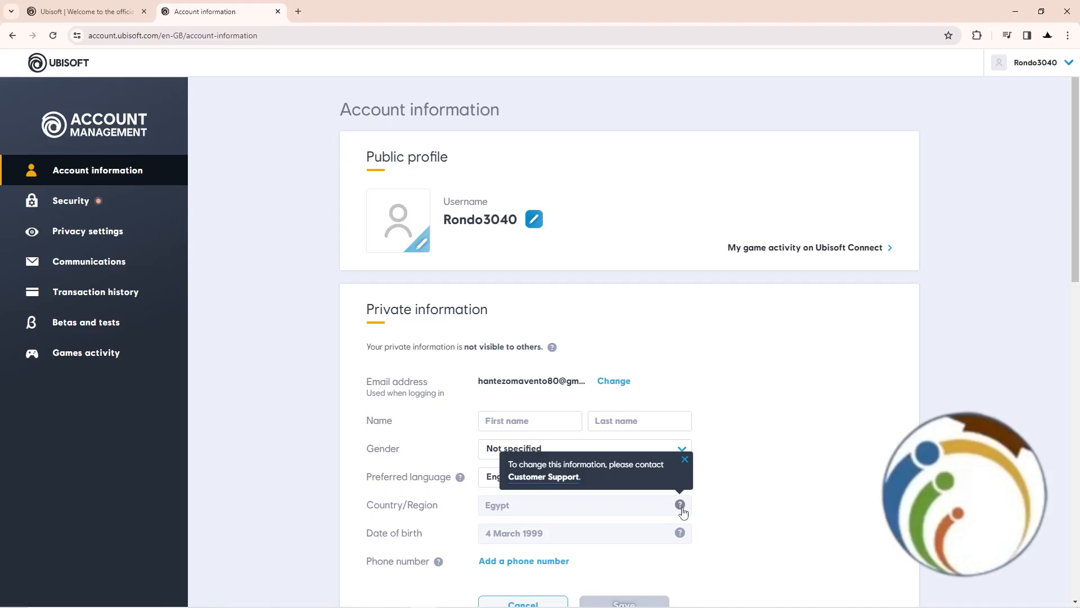
mouse_move(147, 5)
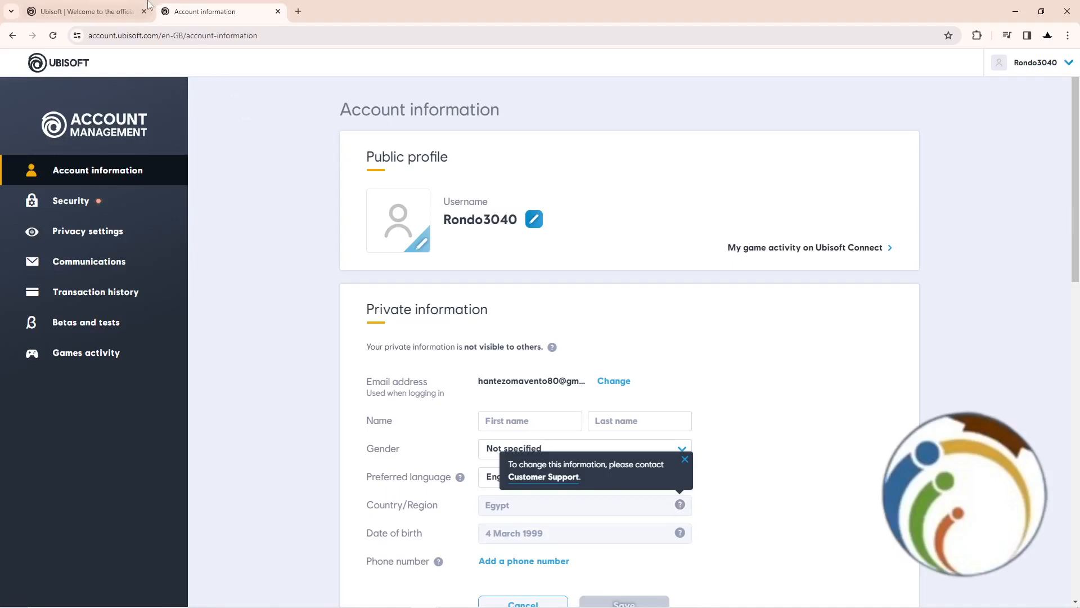
Step: Open Ubisoft Help and scroll to the 'Can't find what you're looking for?' section
click(79, 12)
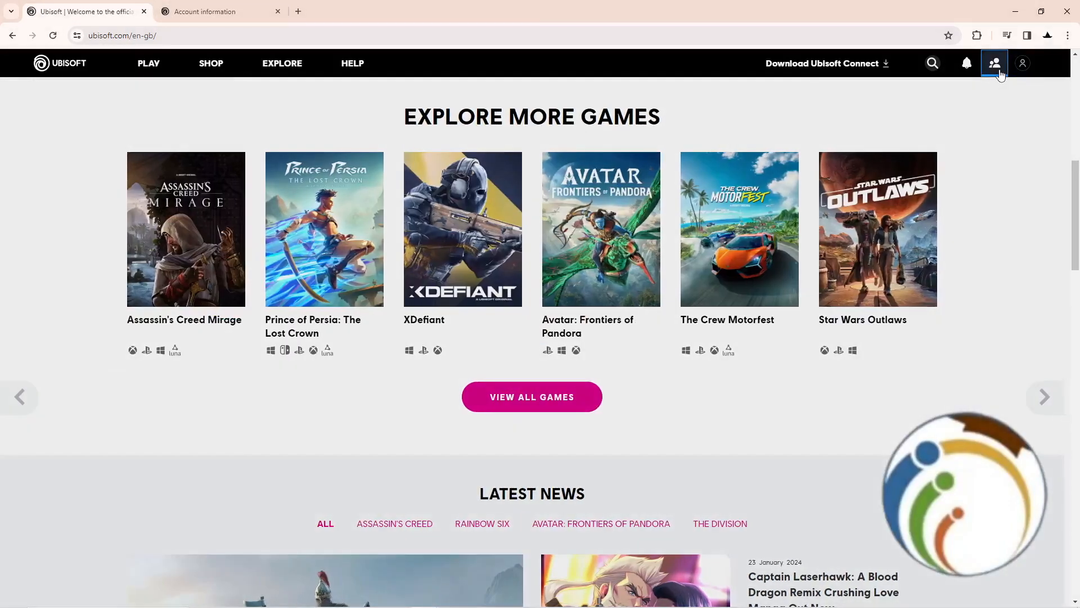
click(1022, 62)
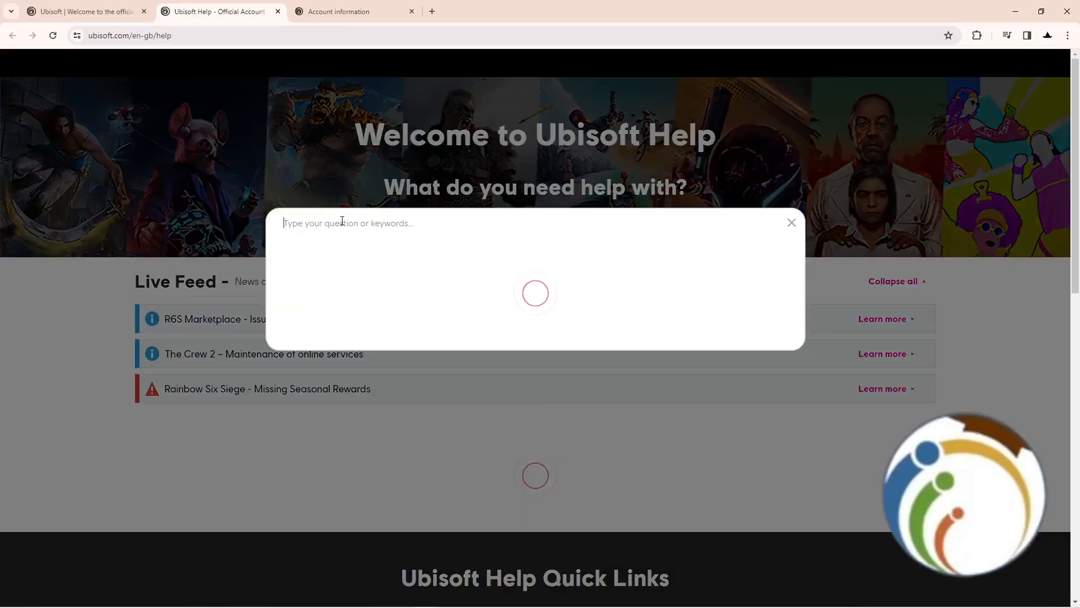
click(791, 223)
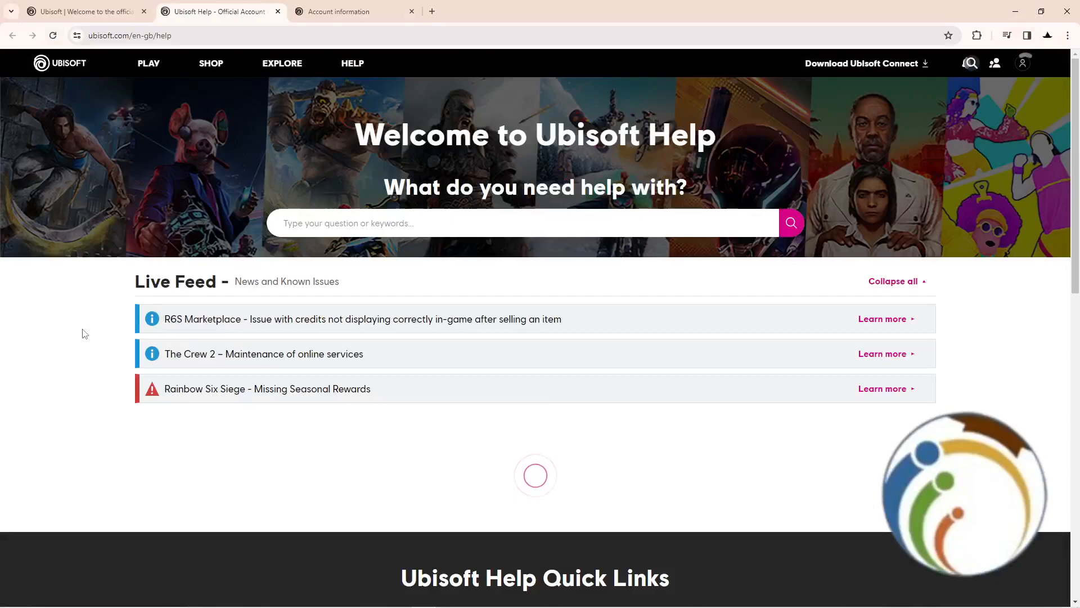
scroll(down, 3)
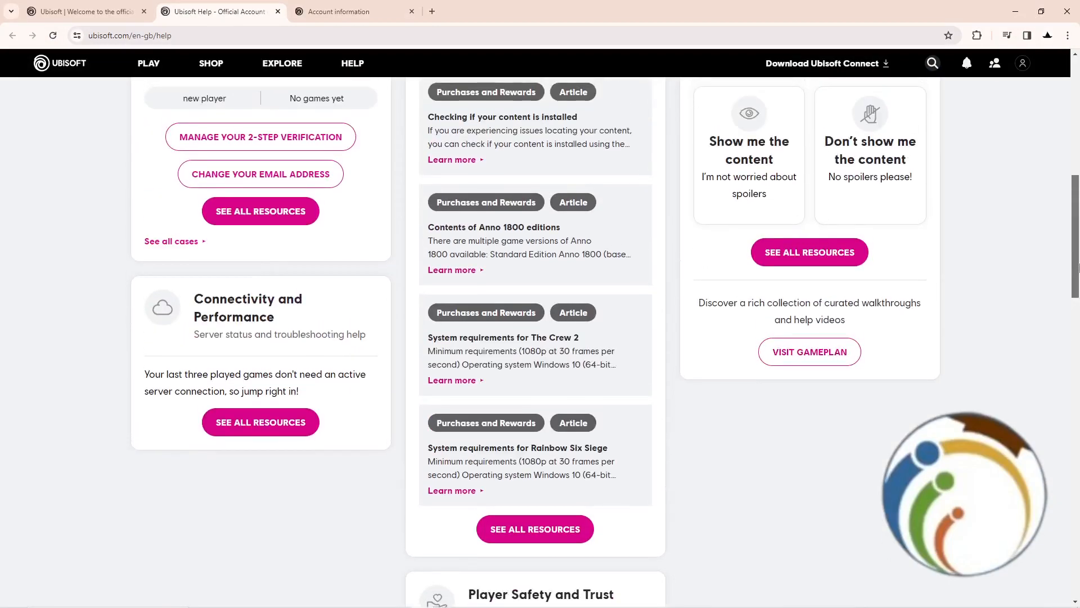
scroll(down, 3)
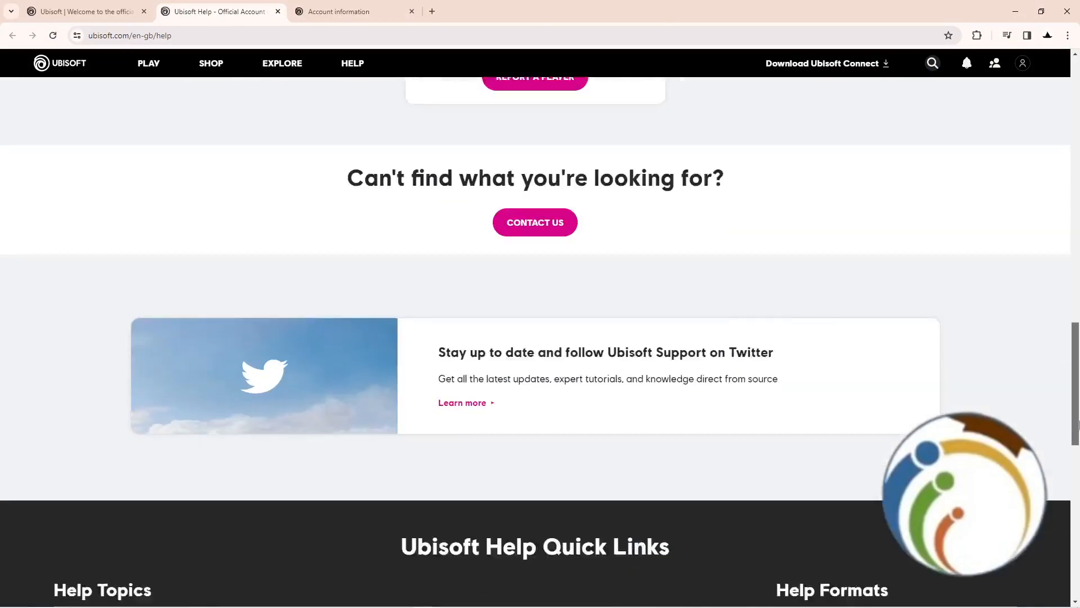
scroll(up, 3)
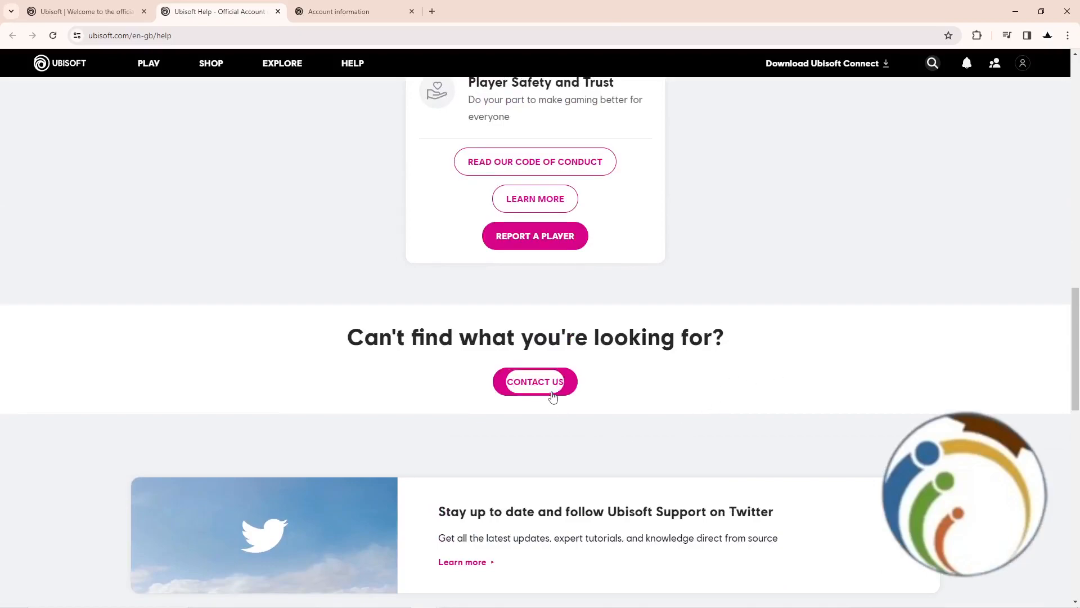
click(534, 381)
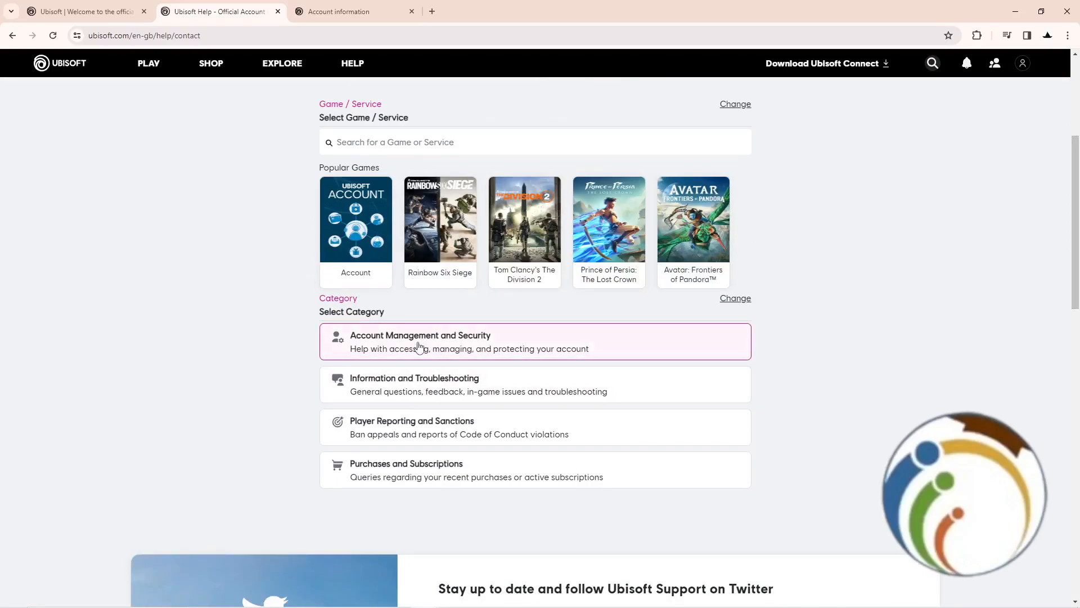
click(419, 341)
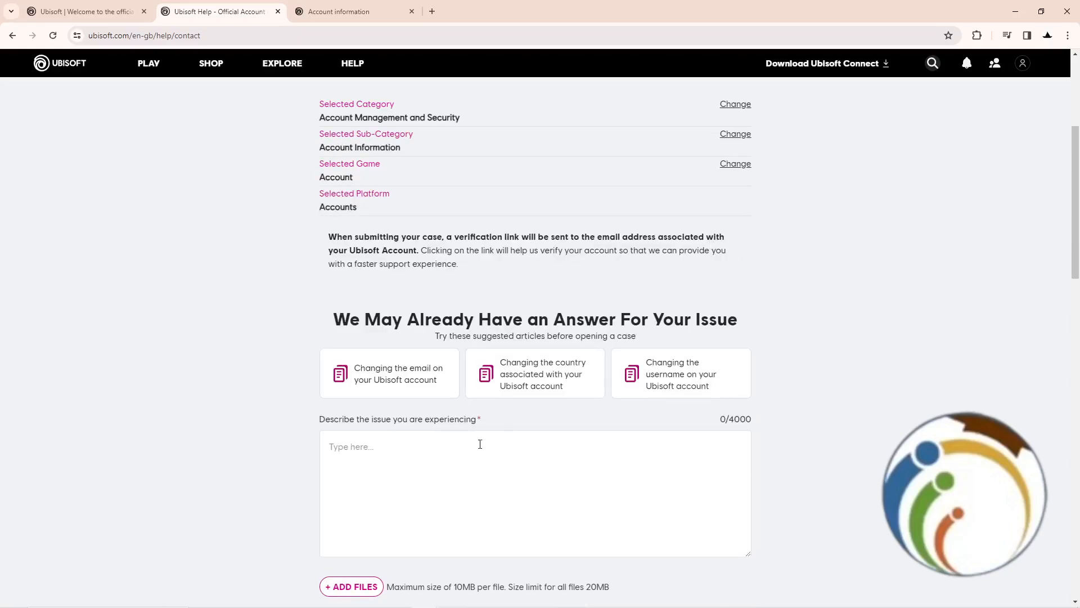
scroll(down, 3)
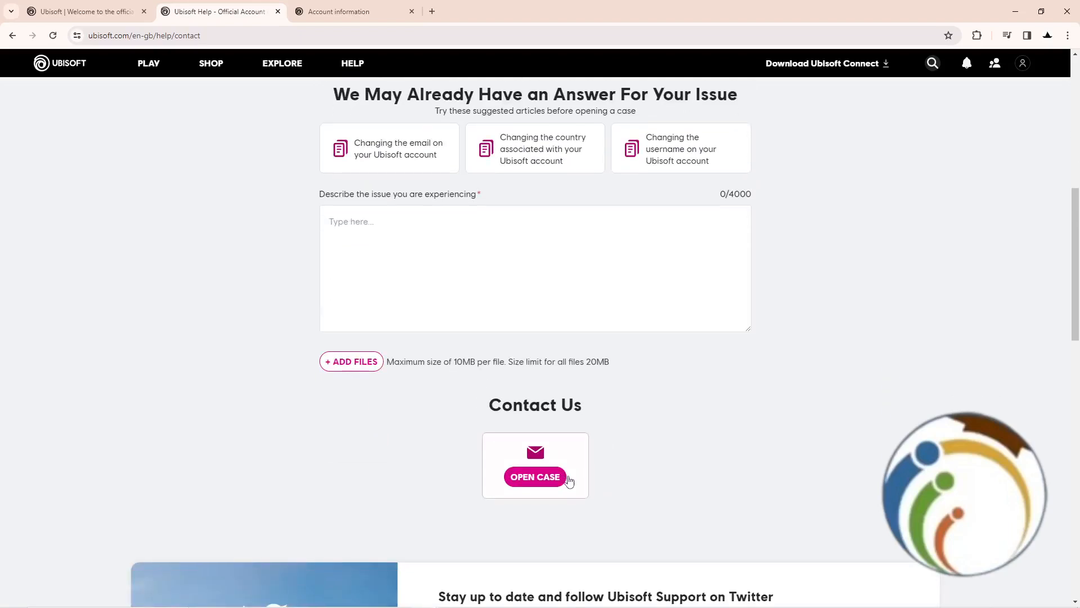
scroll(up, 3)
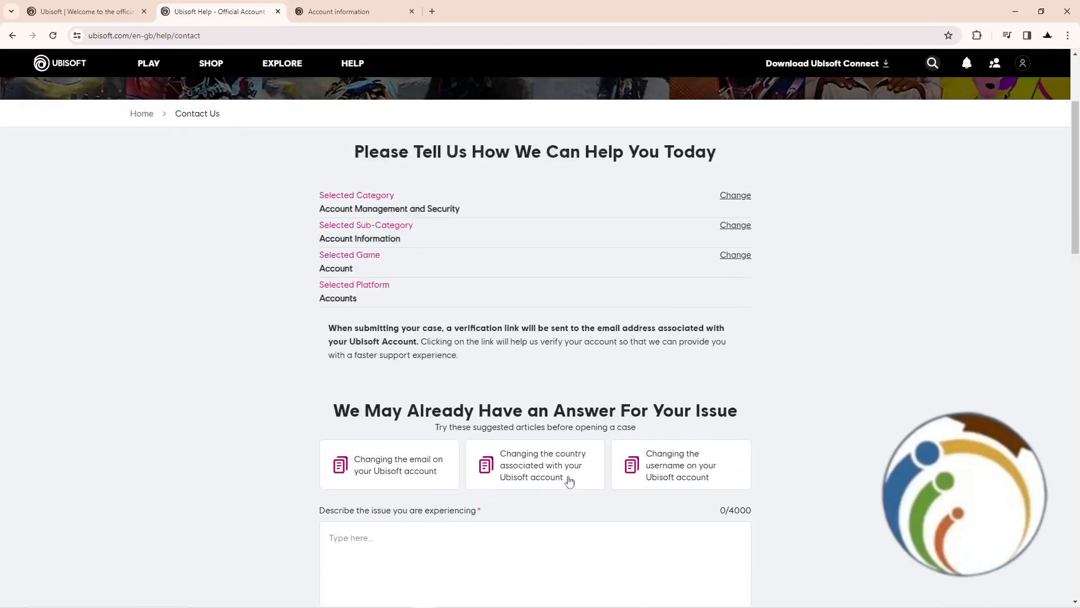
scroll(up, 3)
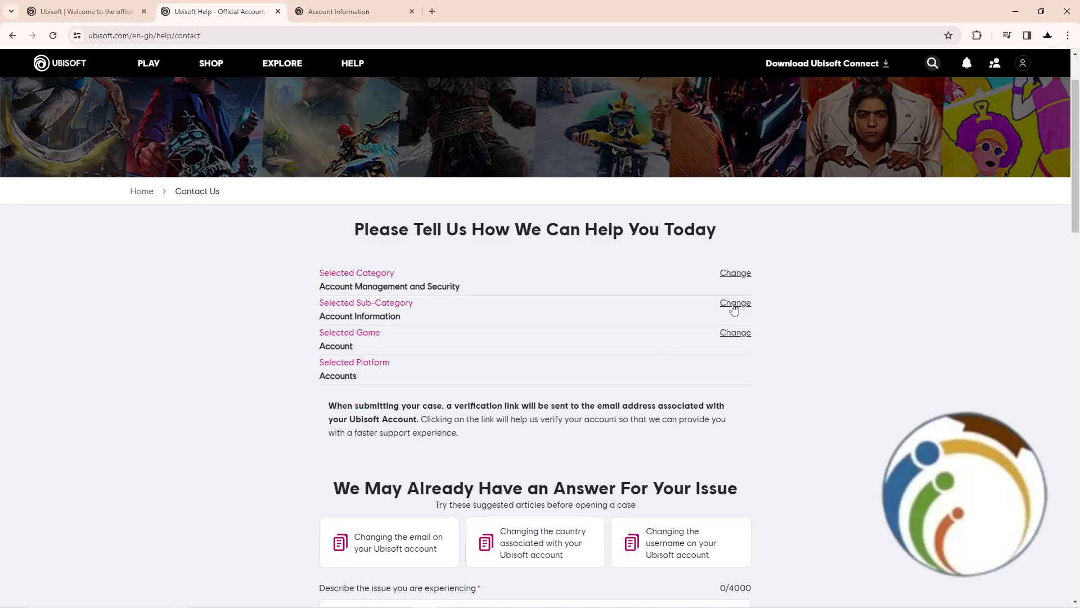
mouse_move(735, 289)
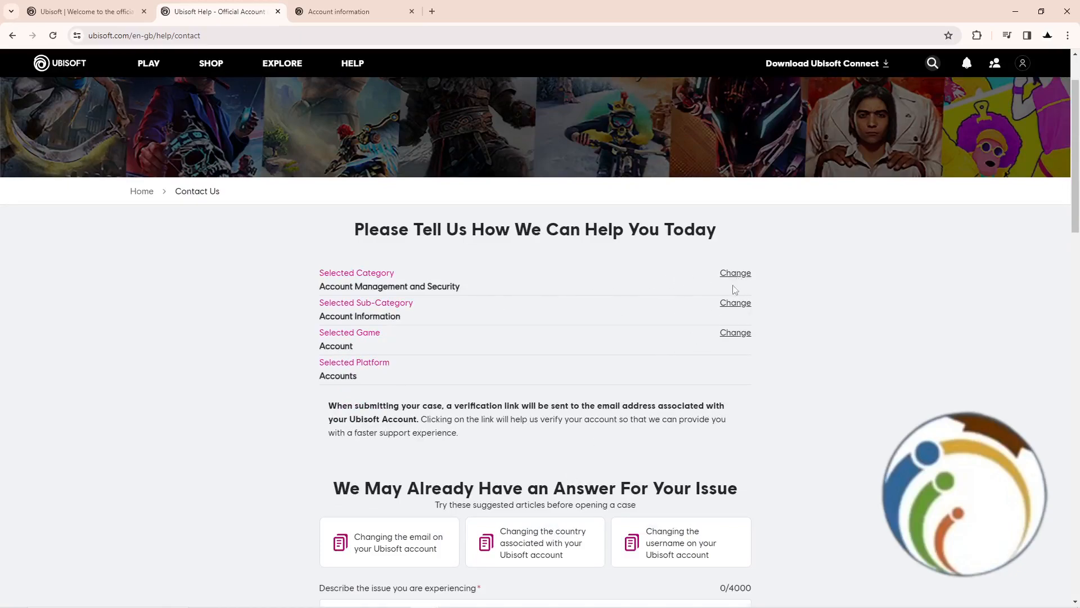
Step: Set the case sub-category to Other Account Queries and scroll to the description box
click(735, 303)
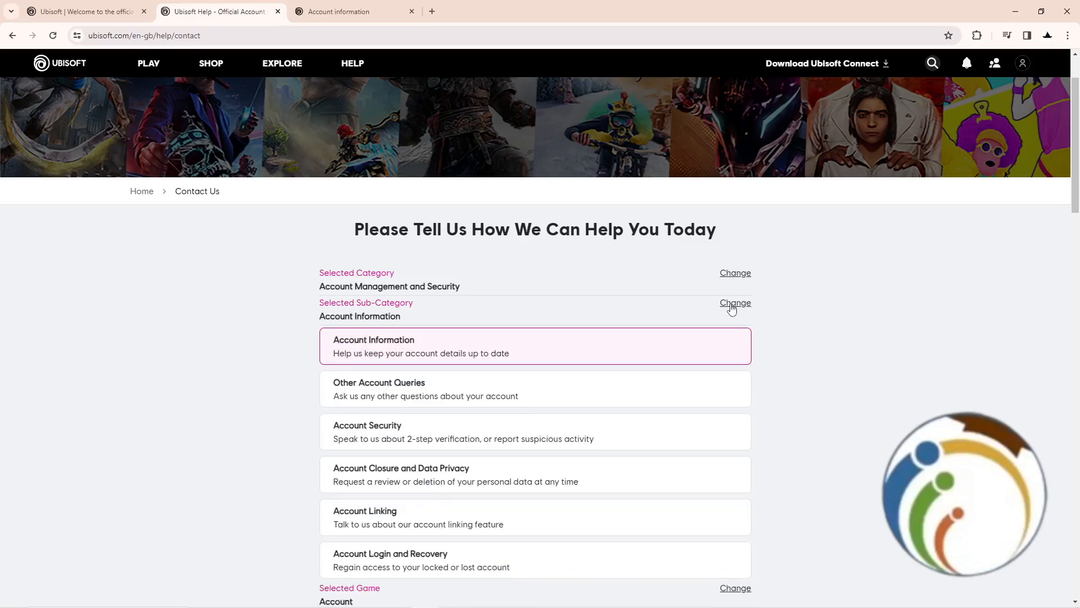
scroll(down, 3)
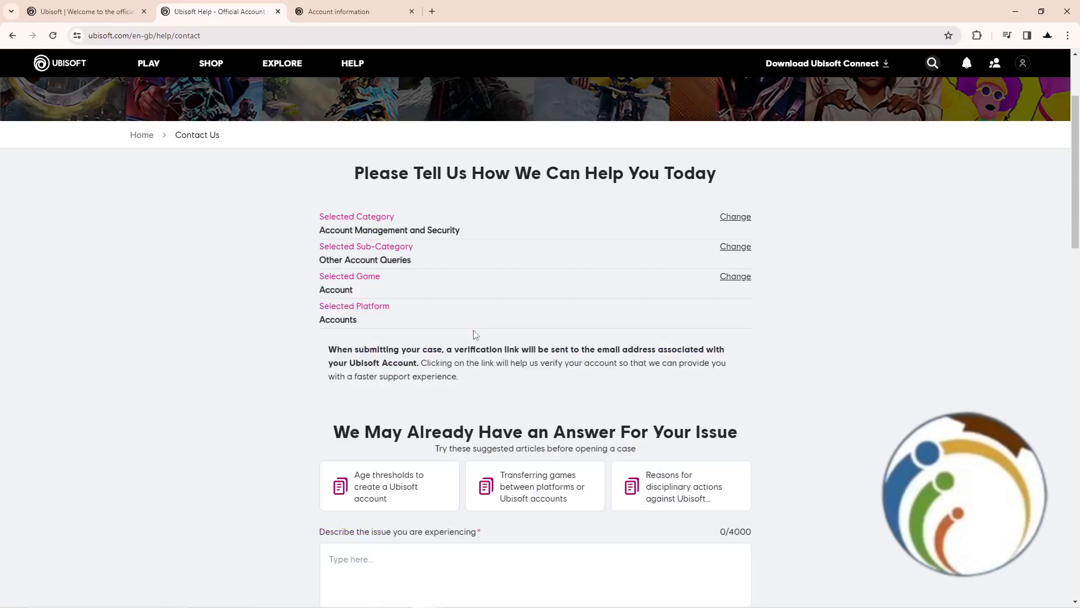
scroll(down, 3)
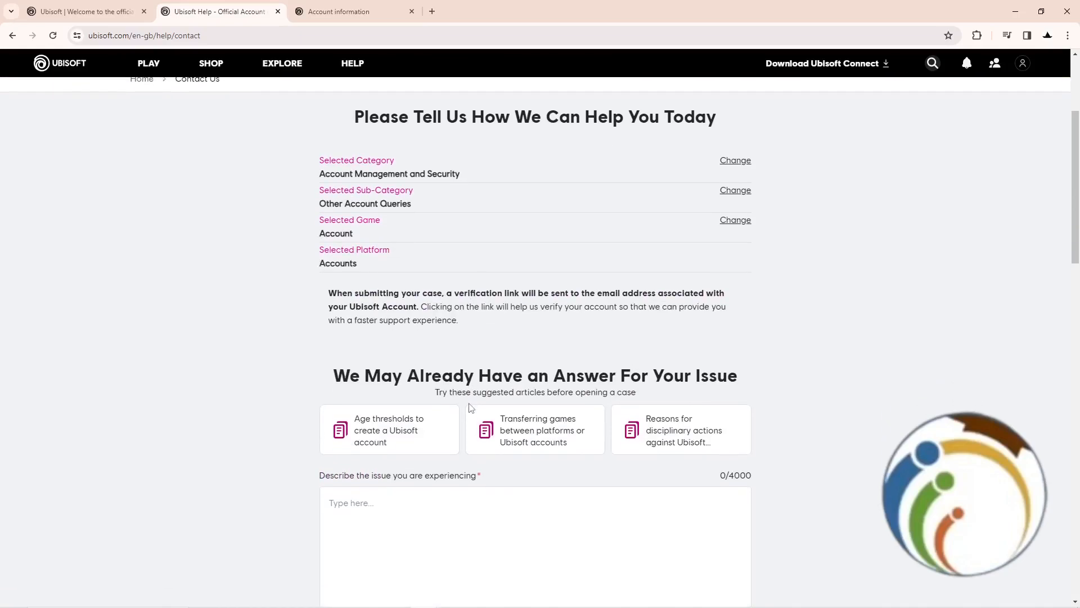
scroll(down, 3)
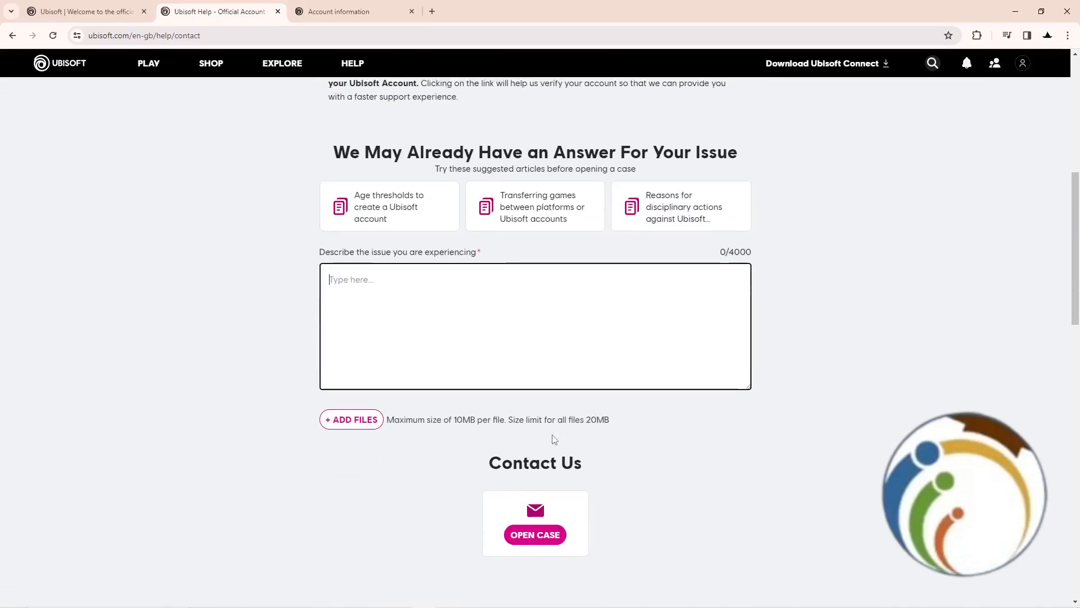
Step: Describe the issue as 'pls i want to change my country on account' and open the case
text(pls i want to c)
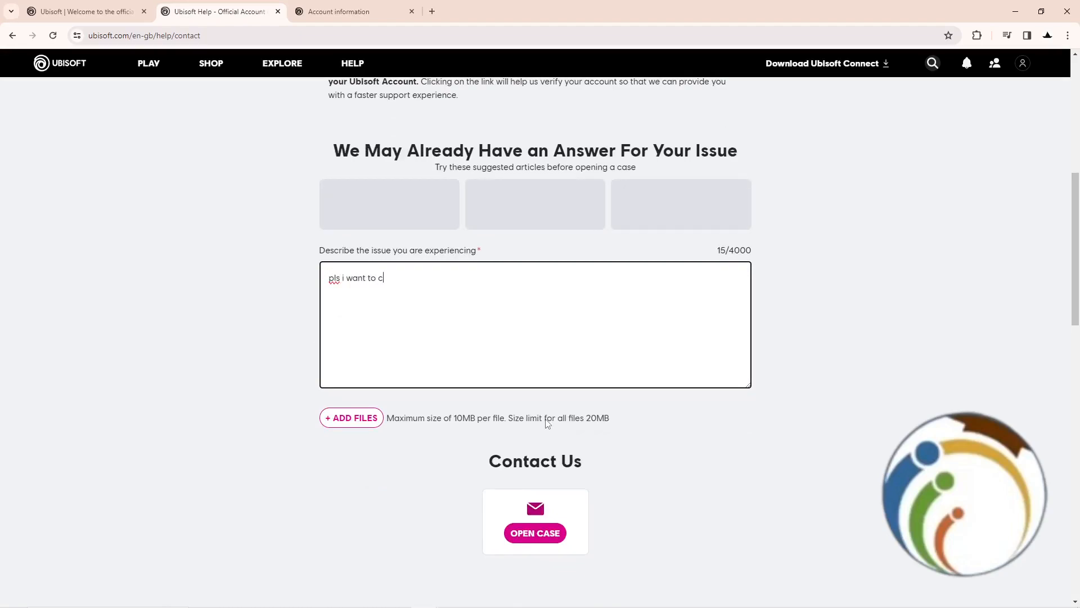
text(hange my)
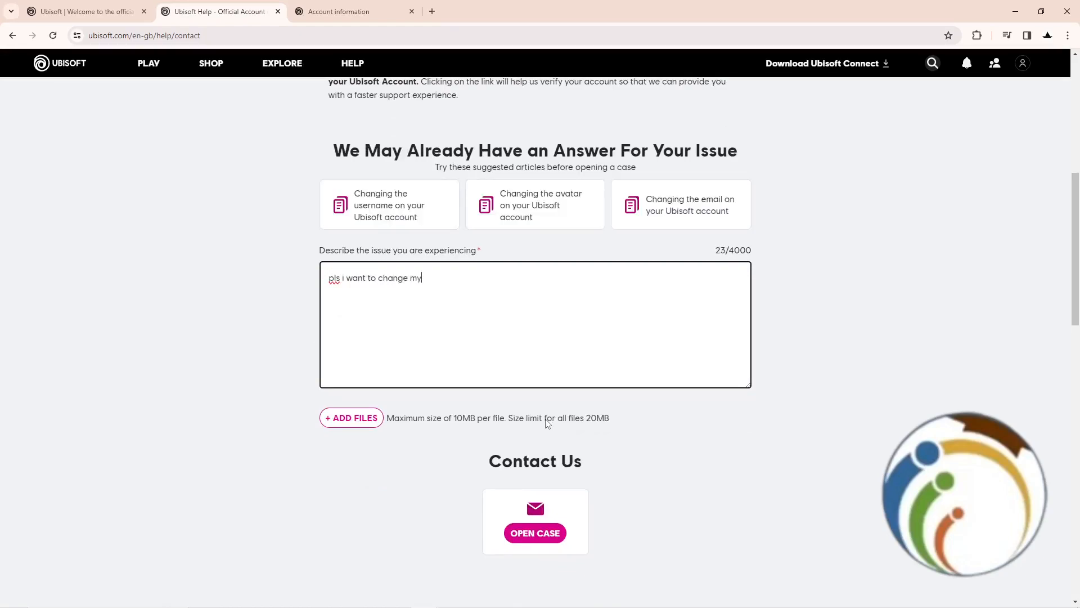
text(country)
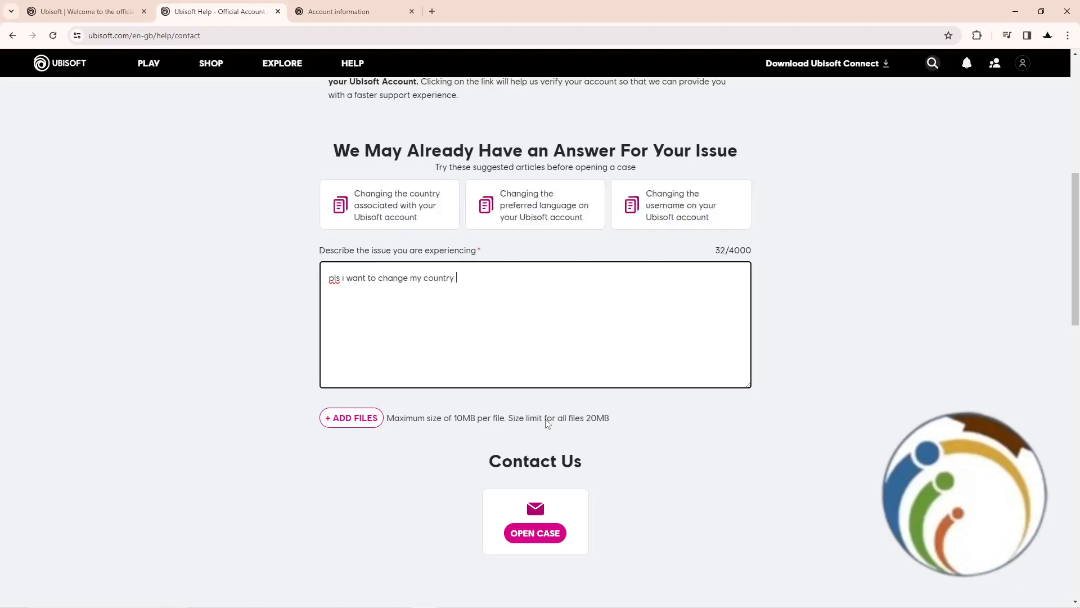
text(on account)
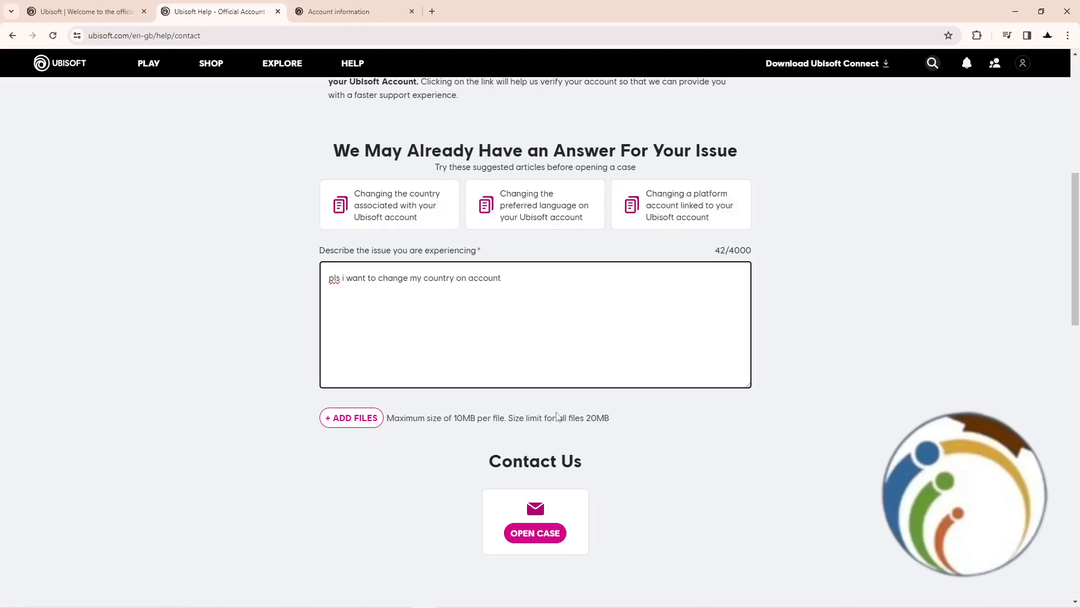
click(535, 532)
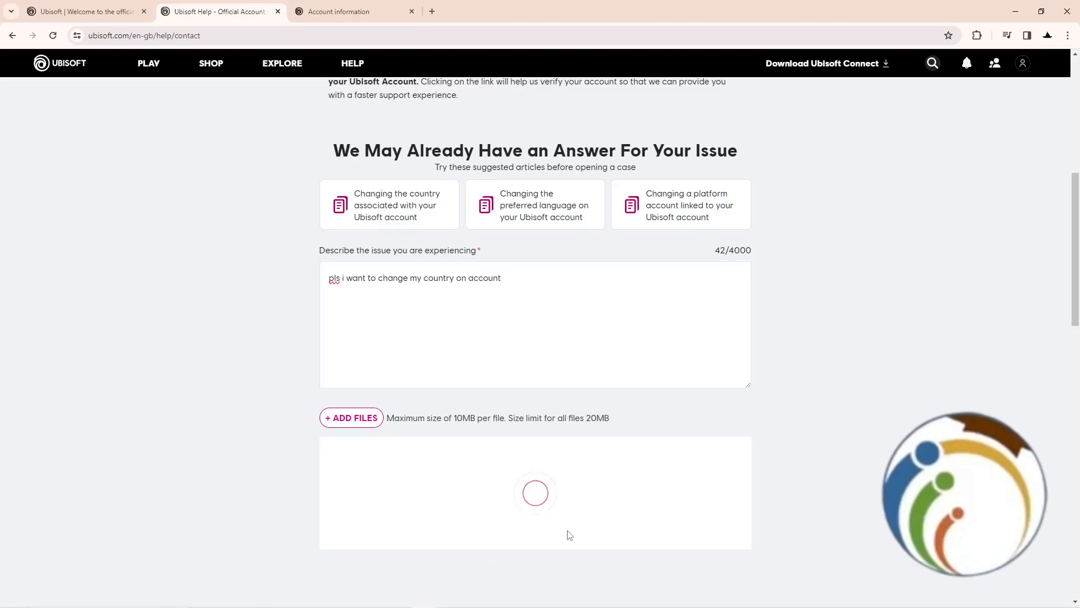
Step: Check case number 19897850 on the Thank You page, then return to Help home
scroll(down, 3)
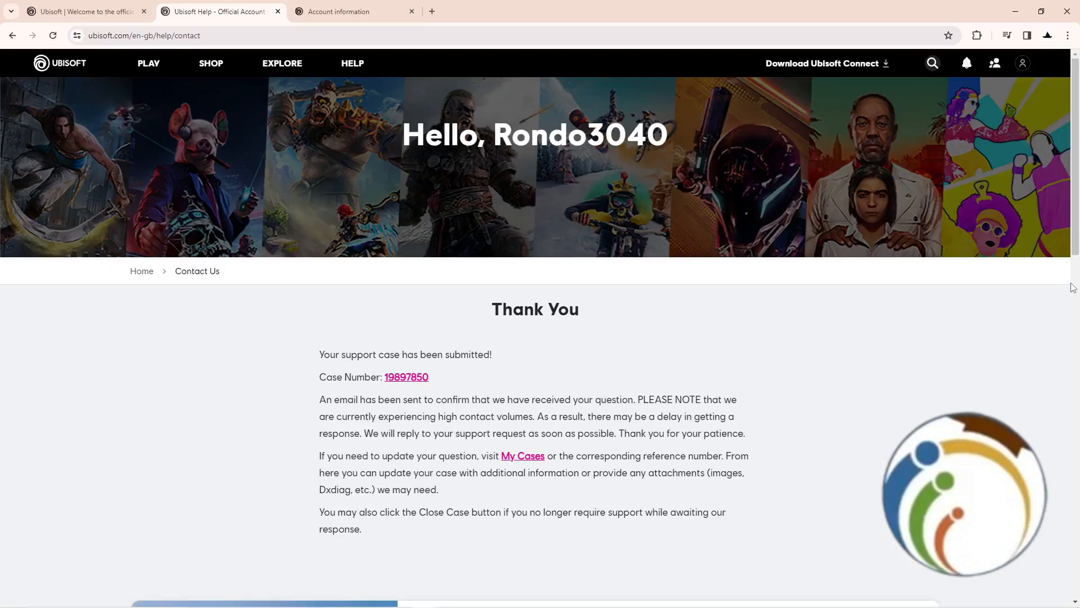
scroll(down, 3)
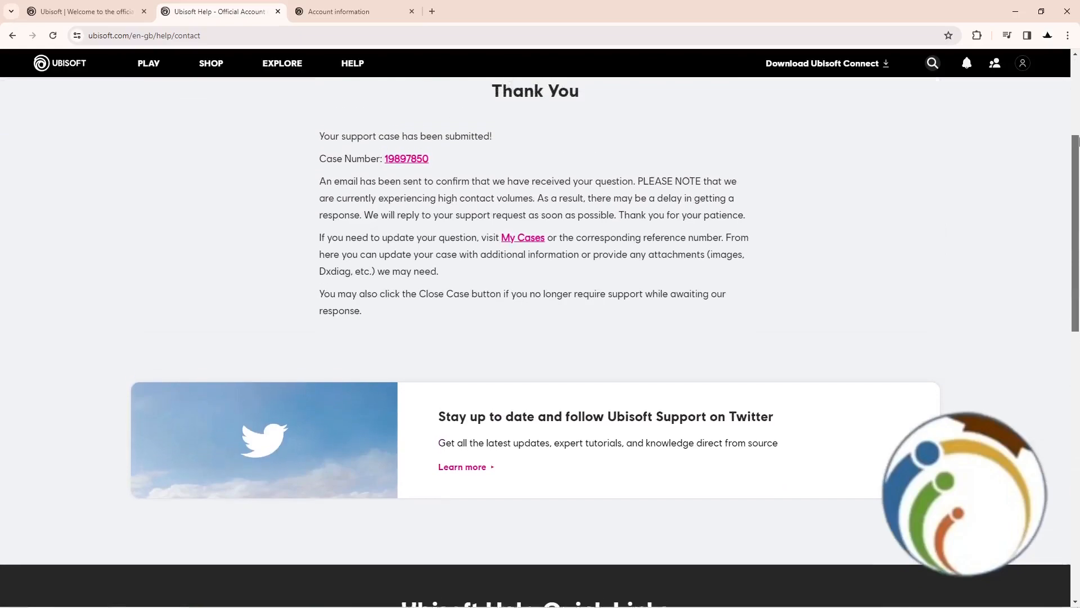
scroll(up, 3)
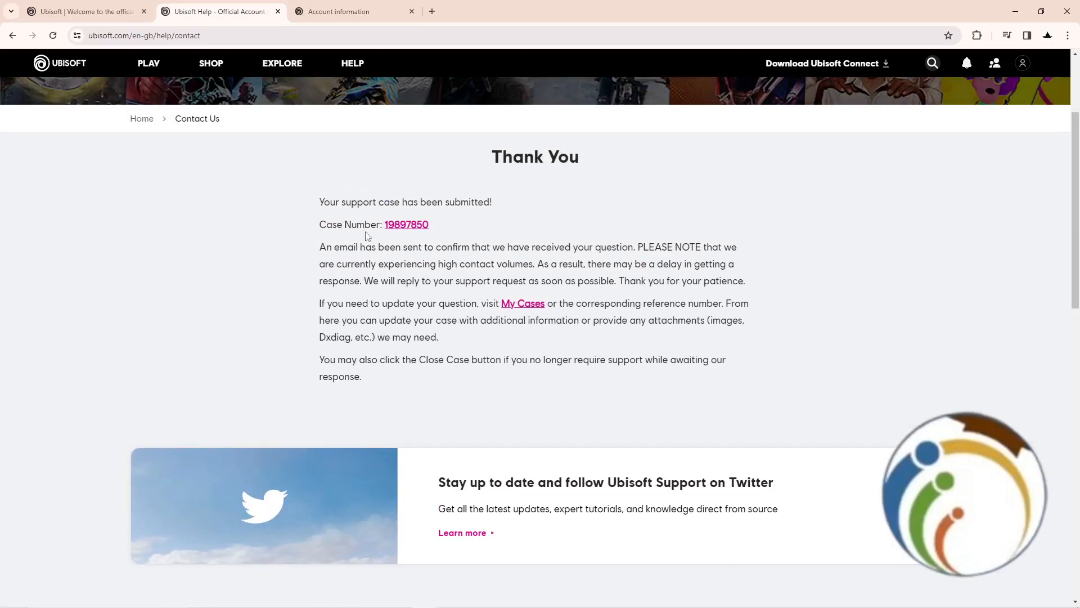
click(12, 35)
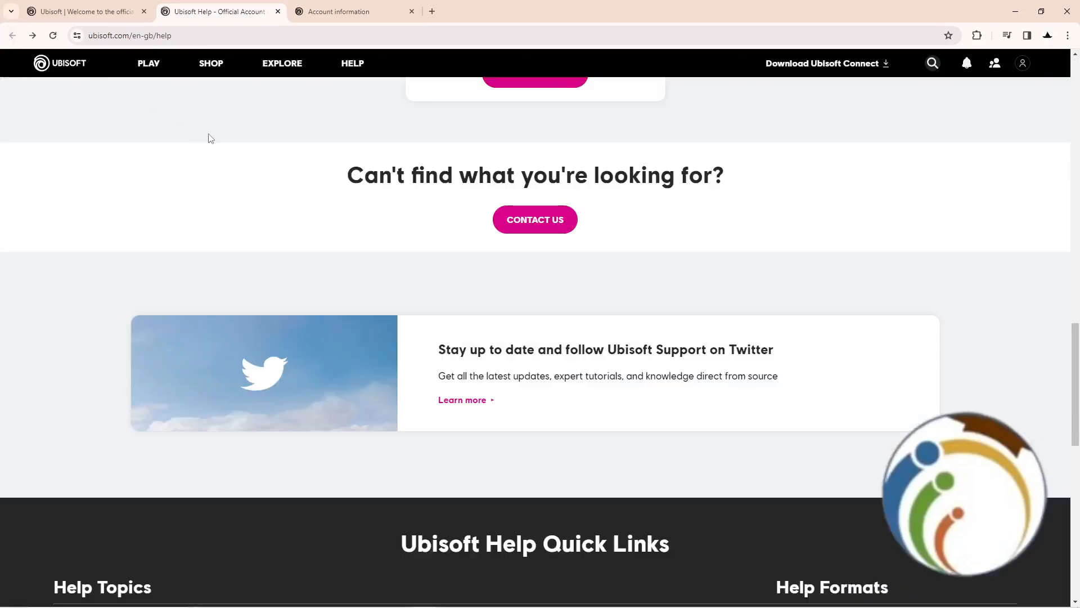
scroll(up, 3)
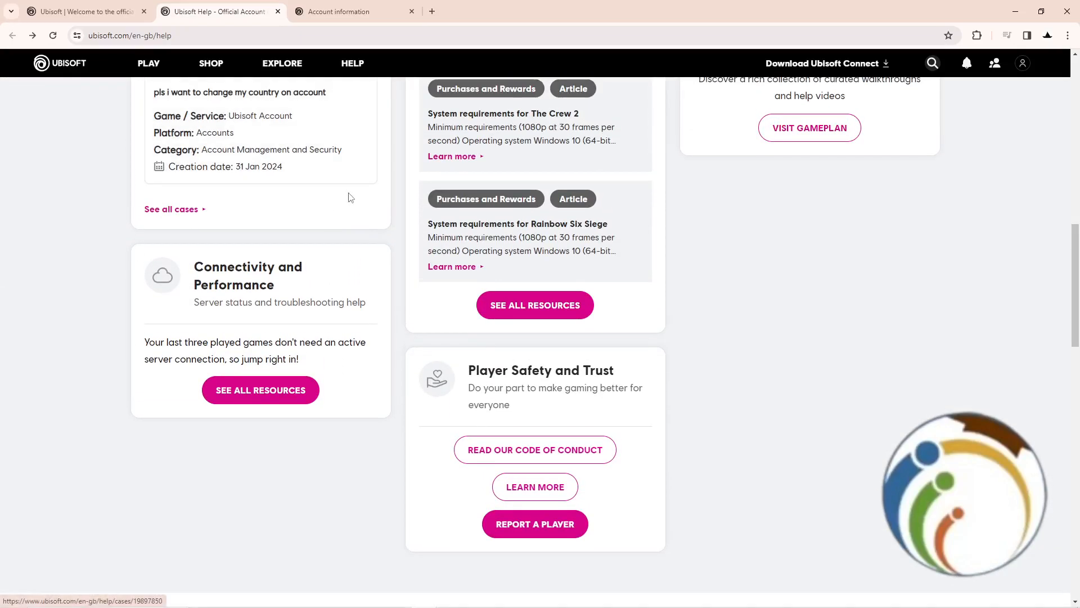